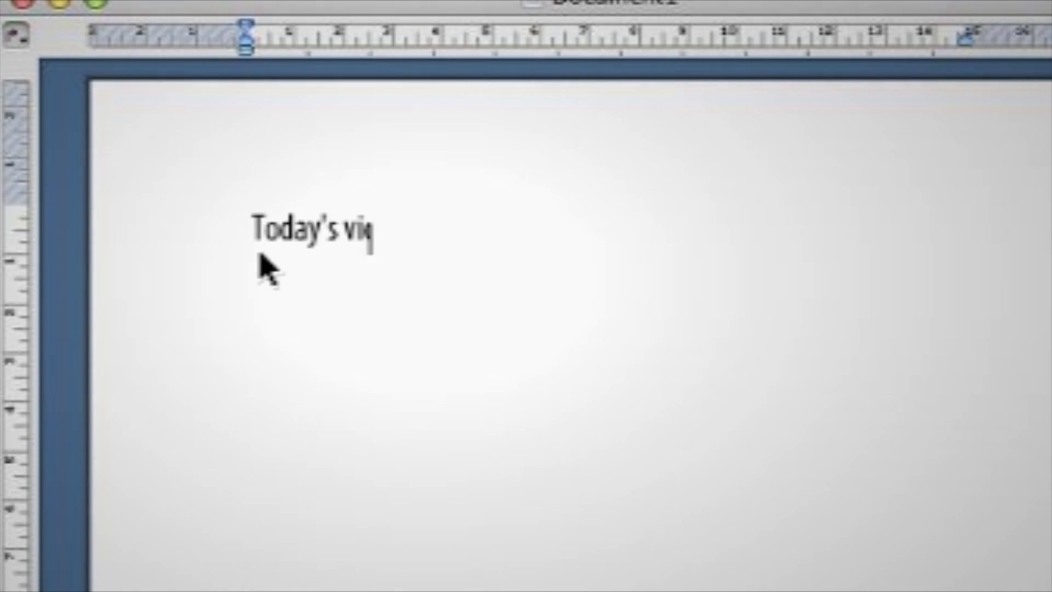
- Write the intro line announcing the video is on DUAL SCREEN (win-mac)
text(deo is on D)
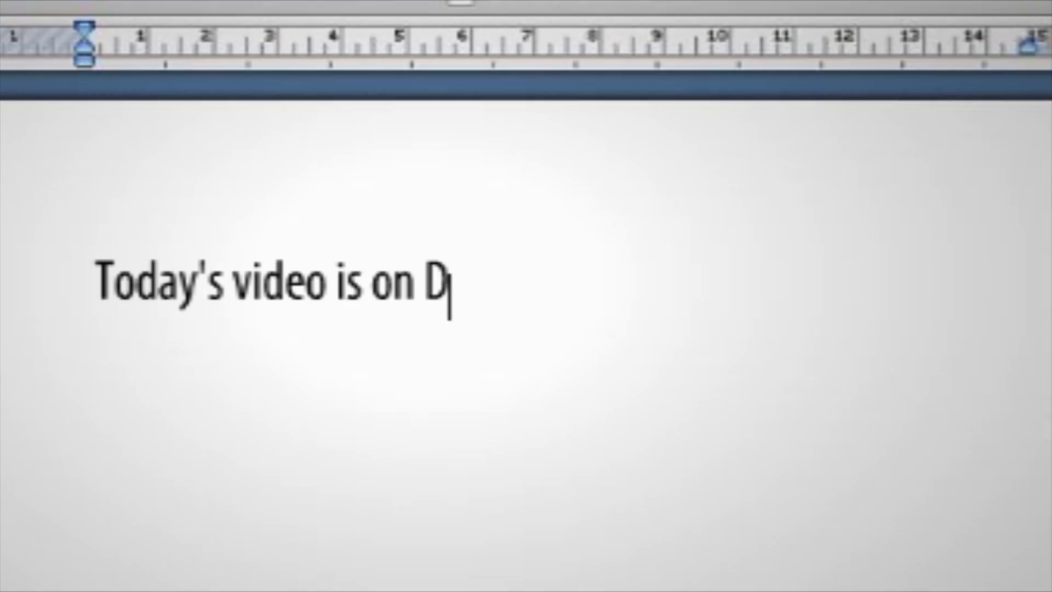
text(ual SCREEN (win-mac))
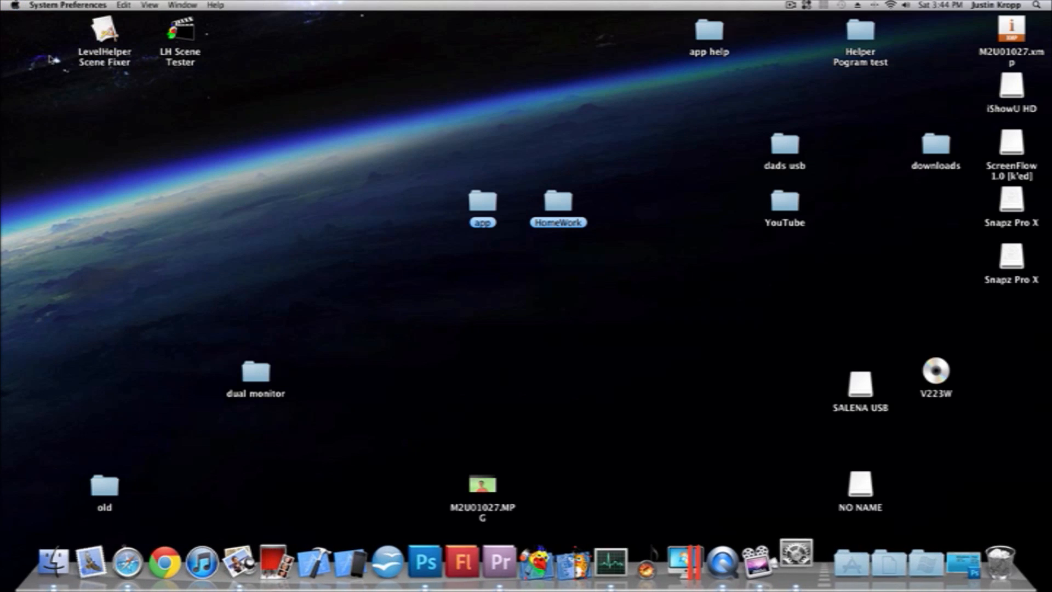
- Reach the Displays Arrangement view with Mirror Displays left unchecked
click(795, 560)
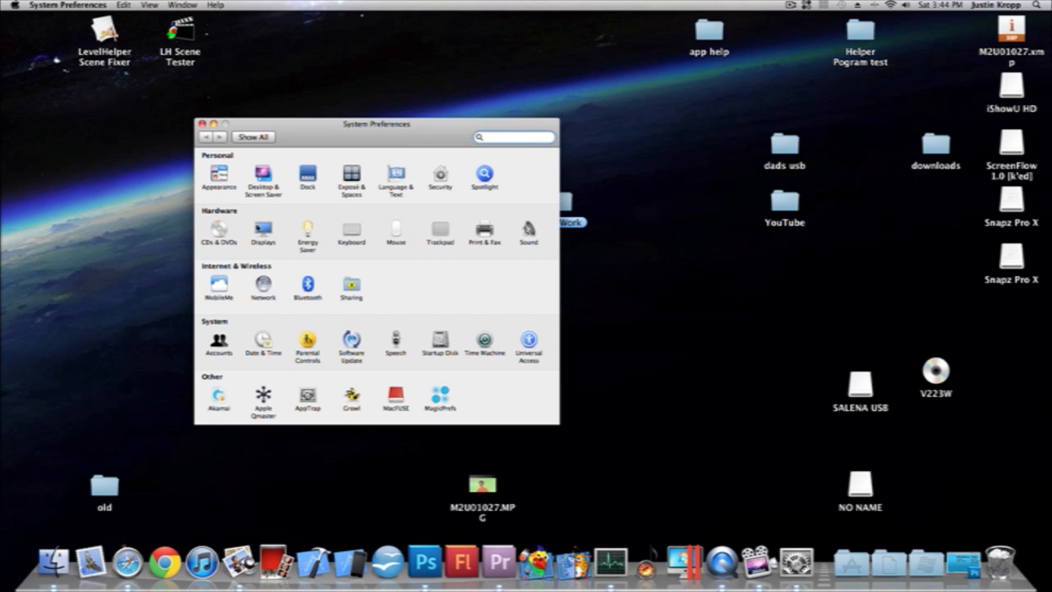
click(263, 231)
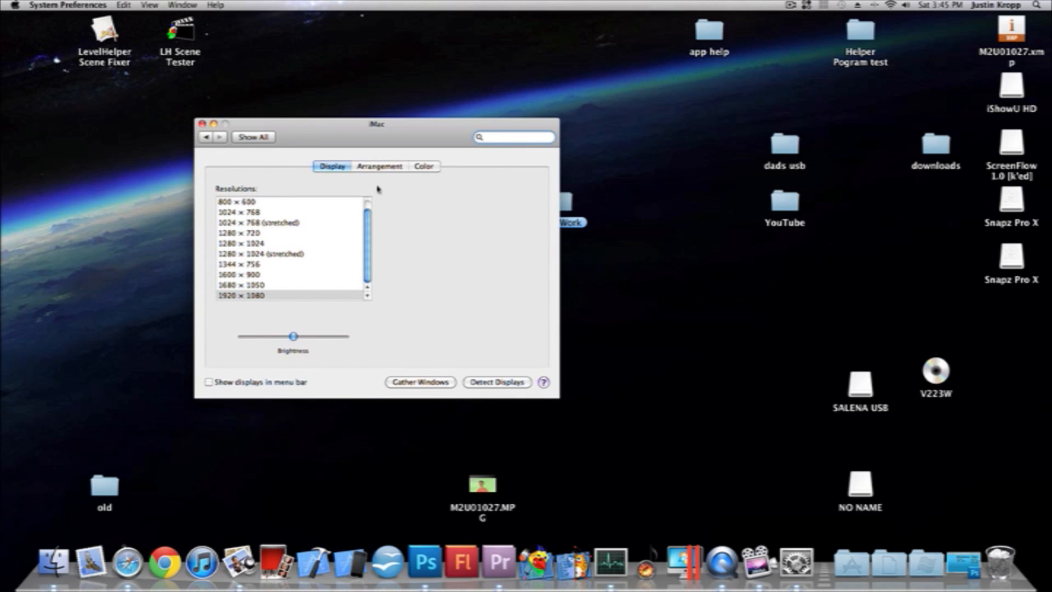
click(379, 165)
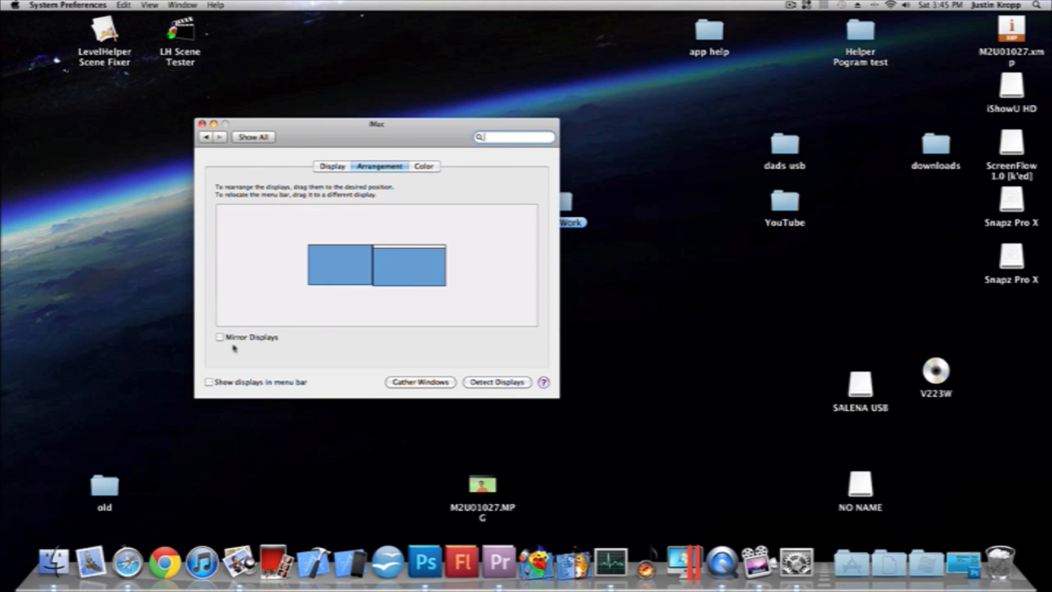
mouse_move(241, 316)
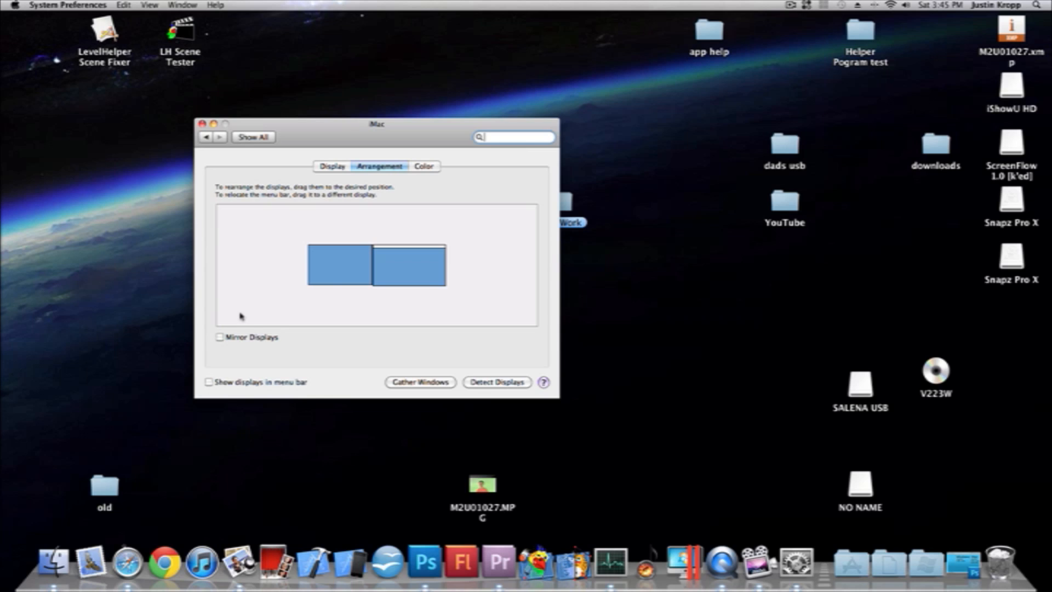
mouse_move(273, 314)
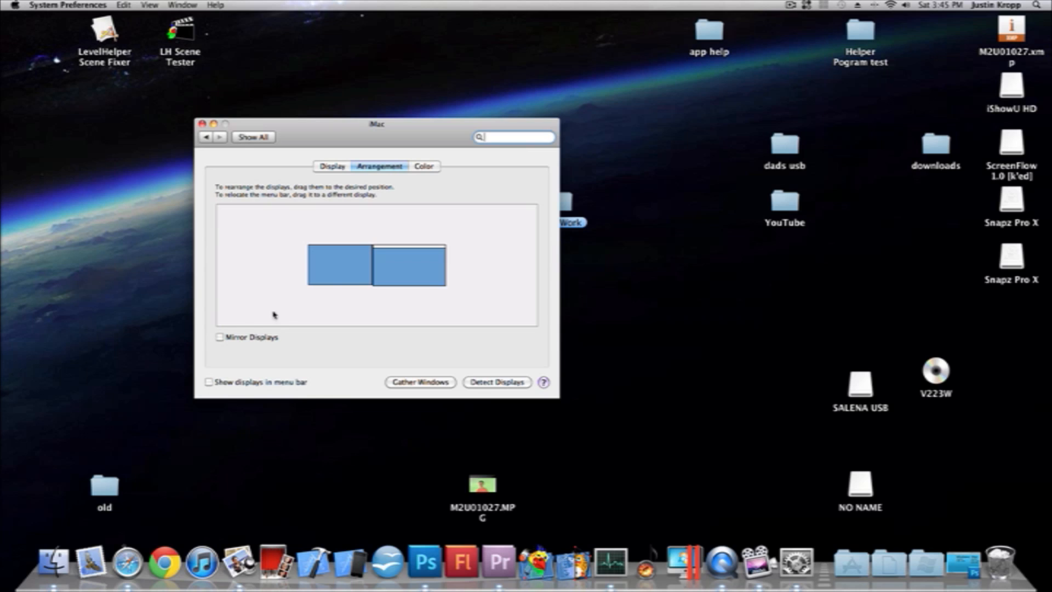
- Drag the secondary display above, then below, then beside the main display
drag(338, 265, 355, 222)
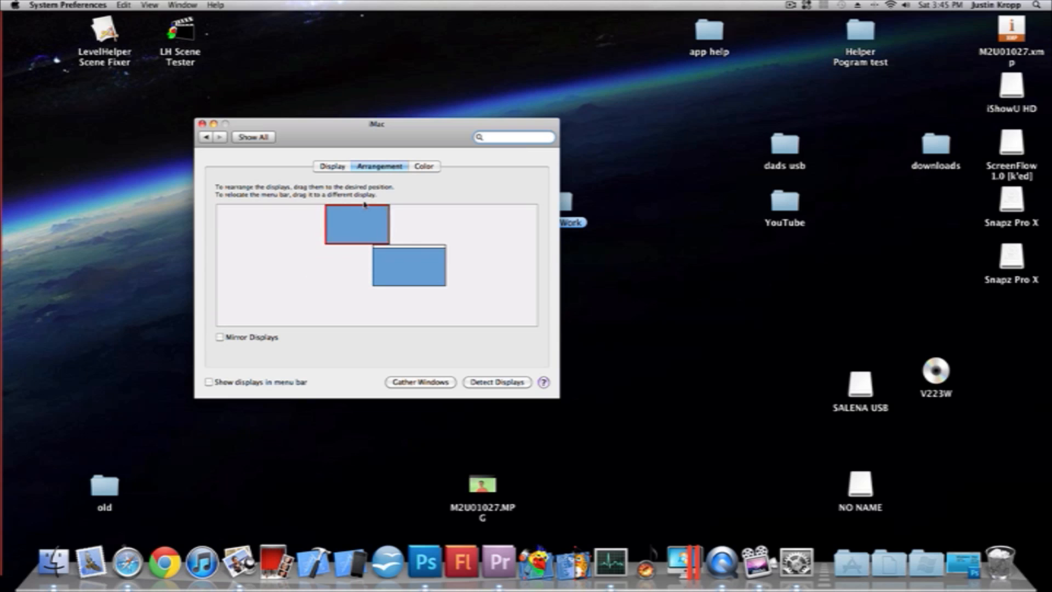
drag(356, 222, 373, 307)
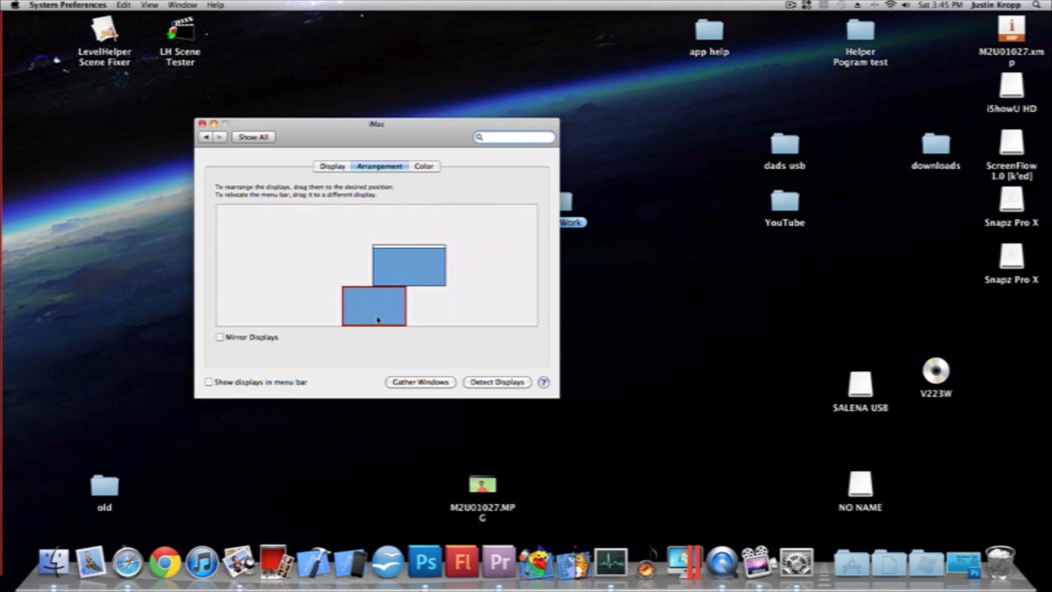
drag(372, 306, 338, 264)
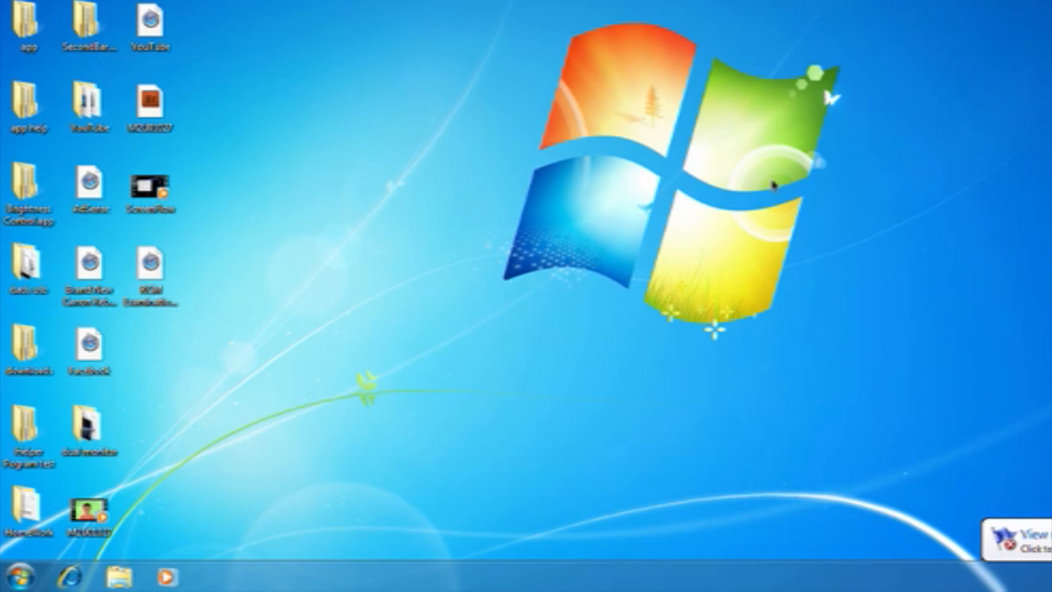
mouse_move(328, 449)
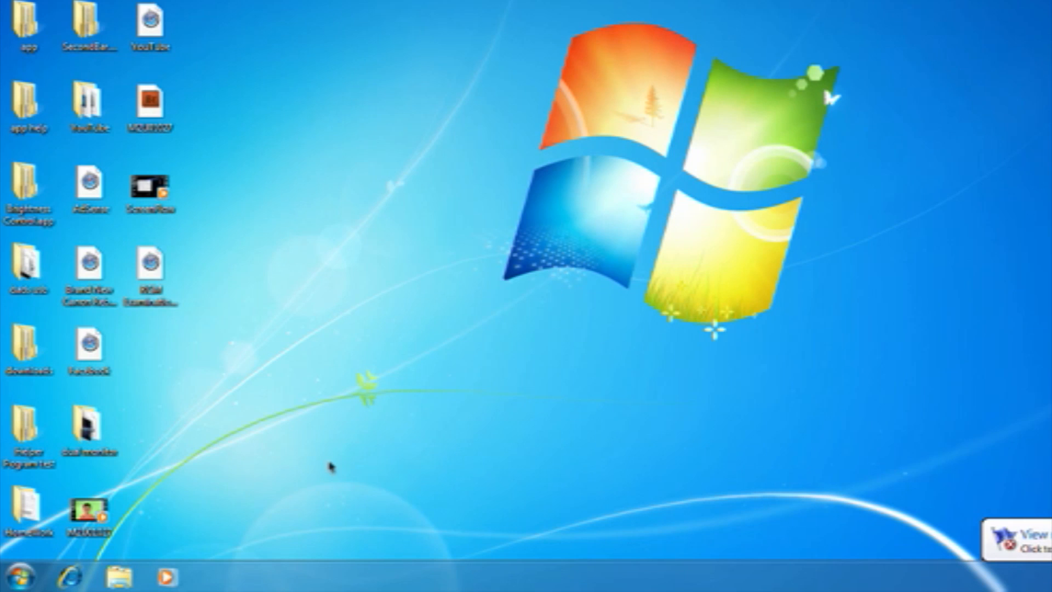
mouse_move(262, 480)
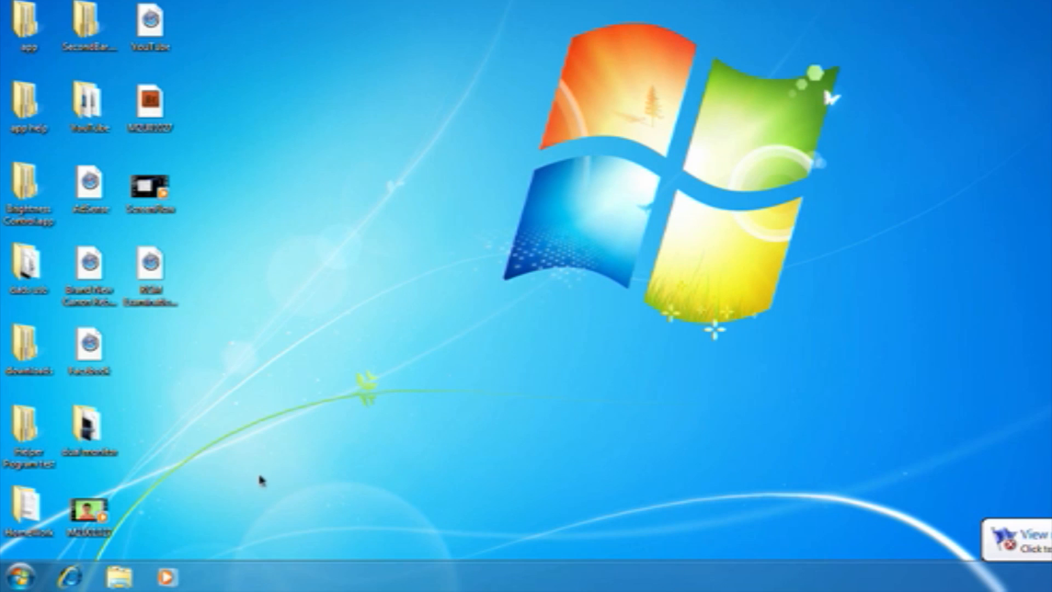
- Reach Screen Resolution via Control Panel > Appearance and Personalization
click(18, 576)
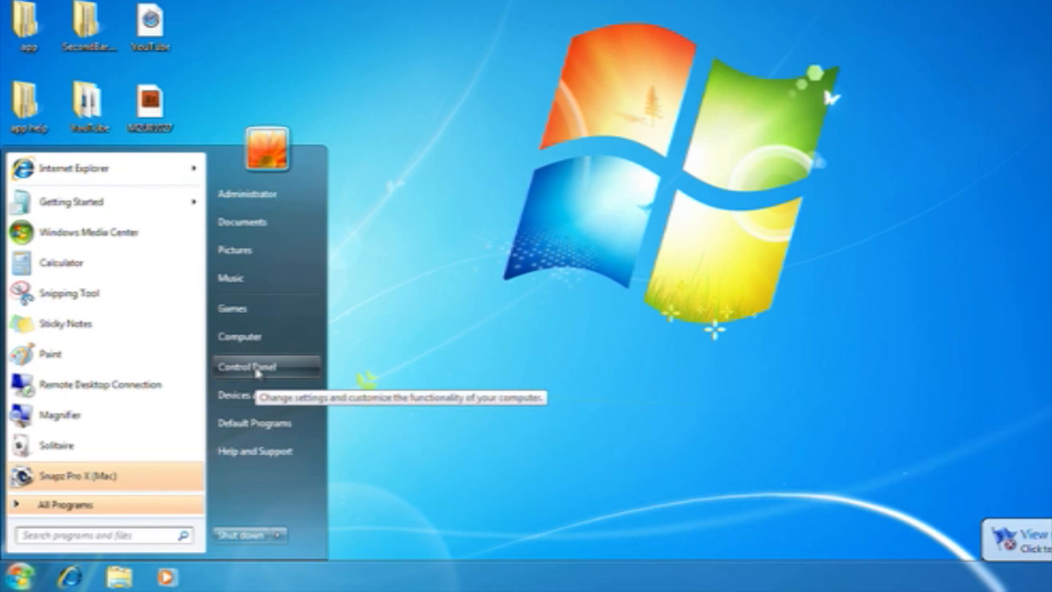
click(247, 366)
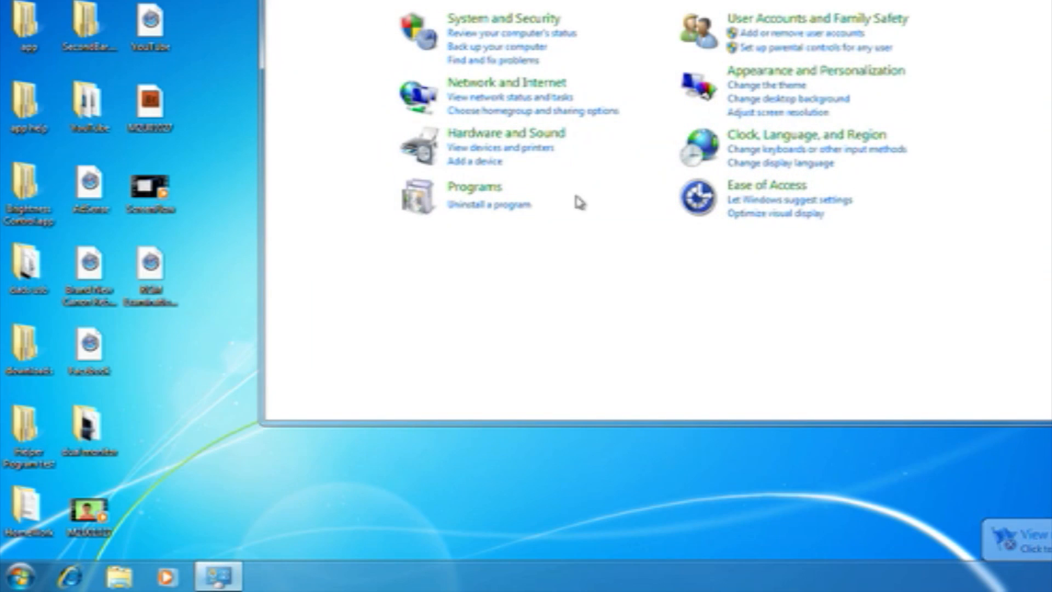
click(815, 70)
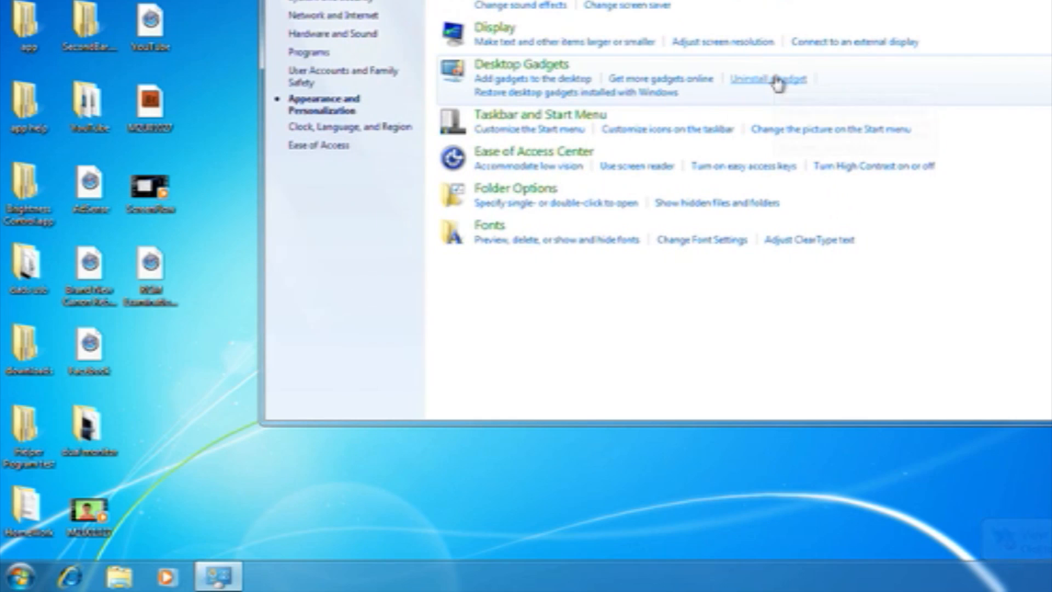
mouse_move(722, 41)
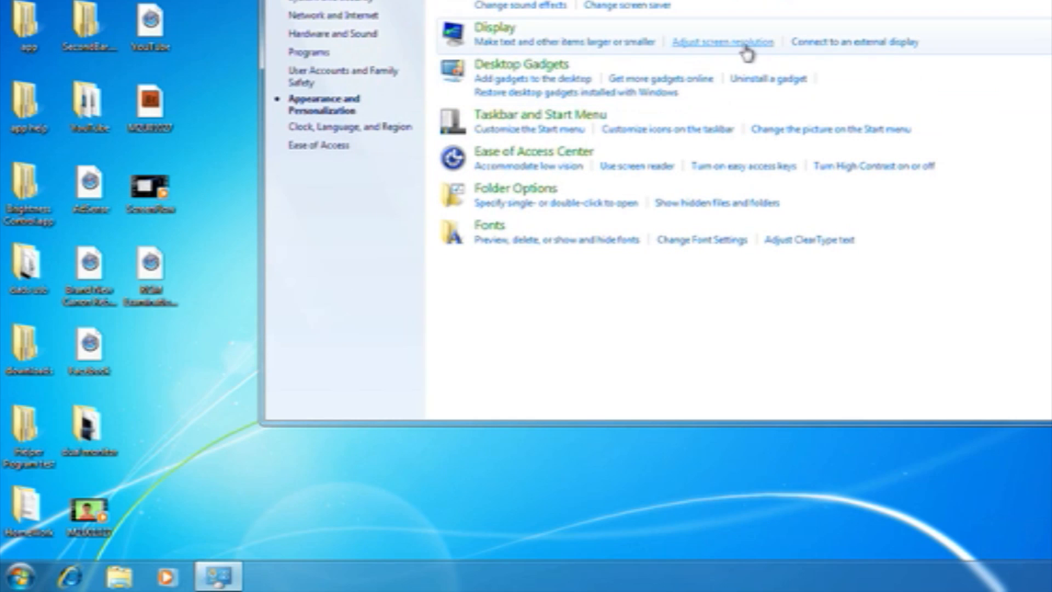
click(720, 41)
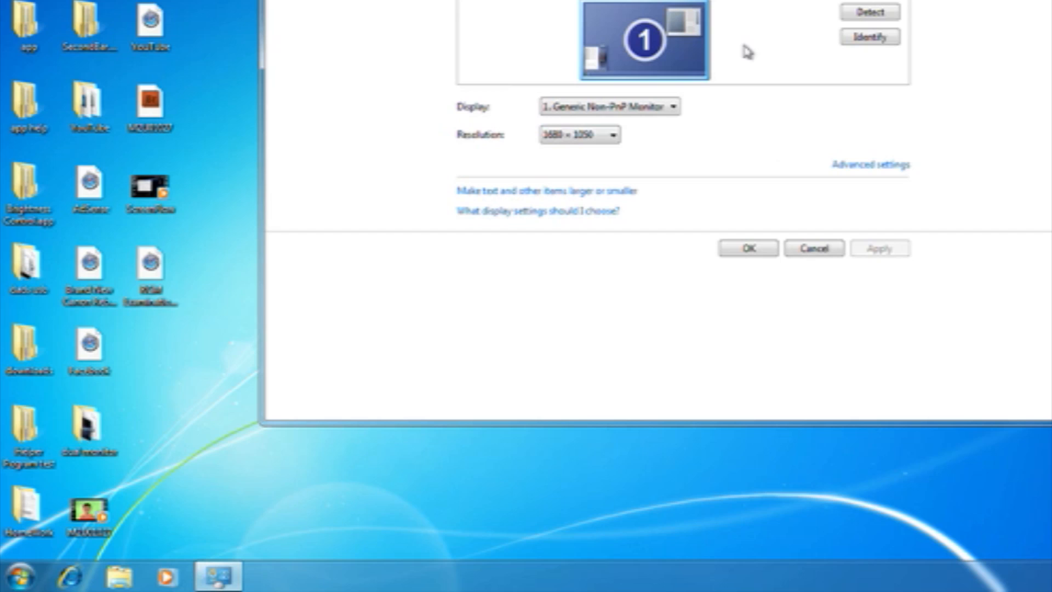
- Run Detect for a second monitor and select the 'Another display not detected' entry
click(869, 12)
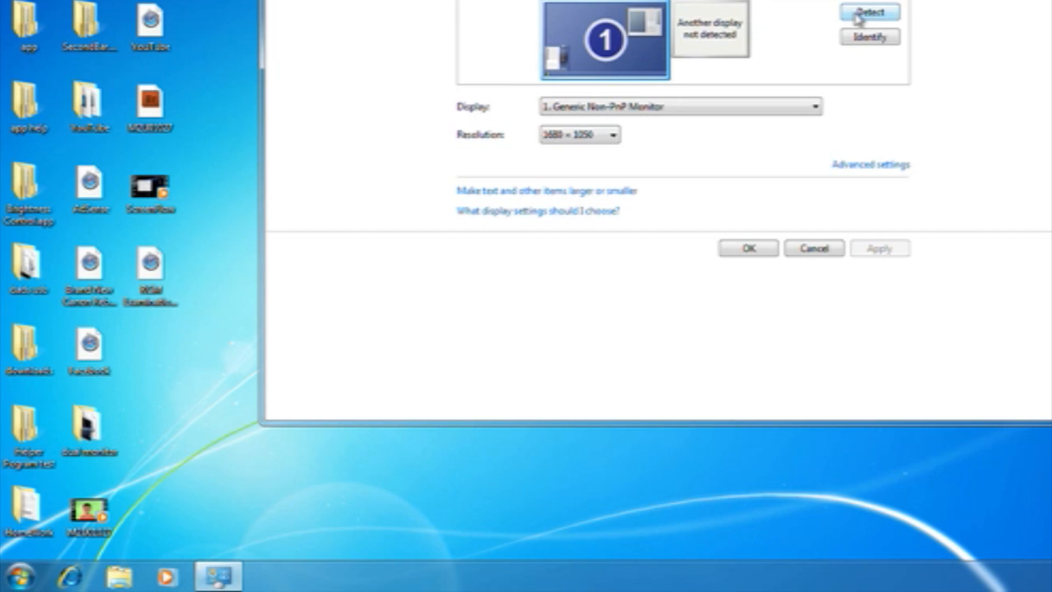
click(869, 12)
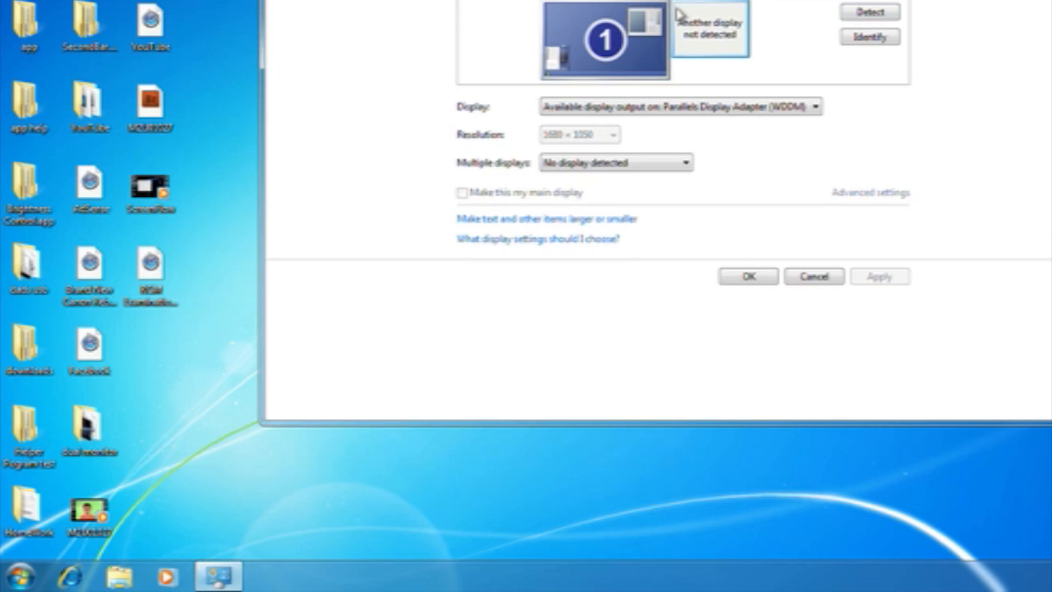
click(835, 310)
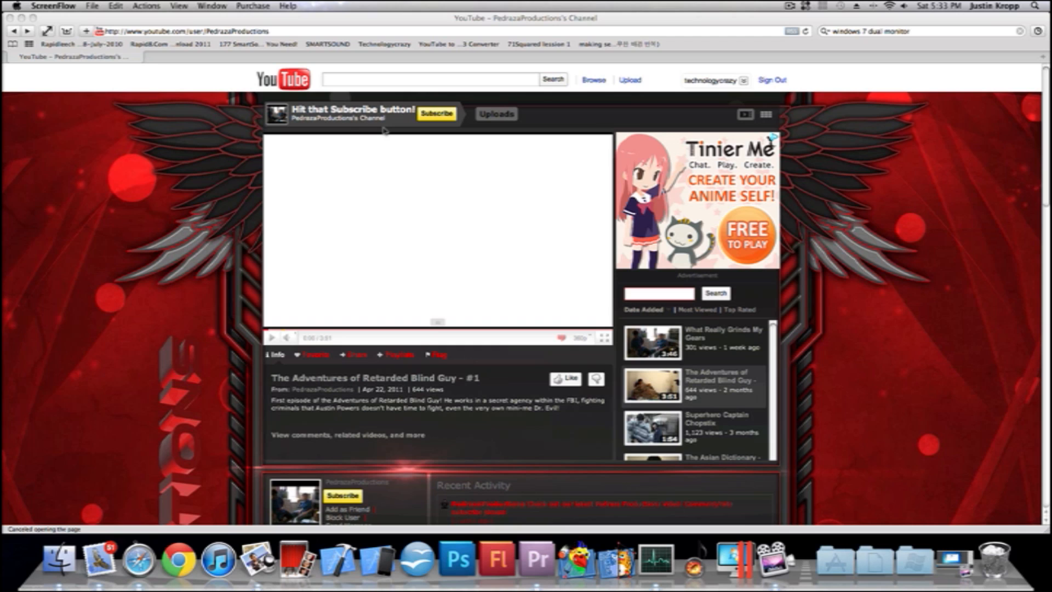
mouse_move(321, 163)
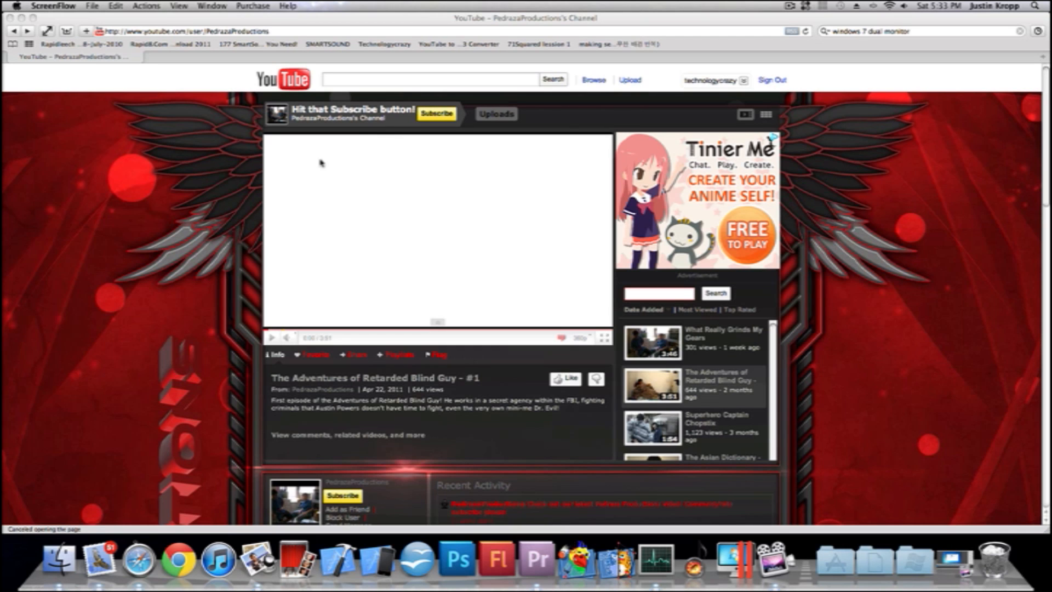
- Scroll down the PedrazaProductions channel page to its recent activity
scroll(down, 3)
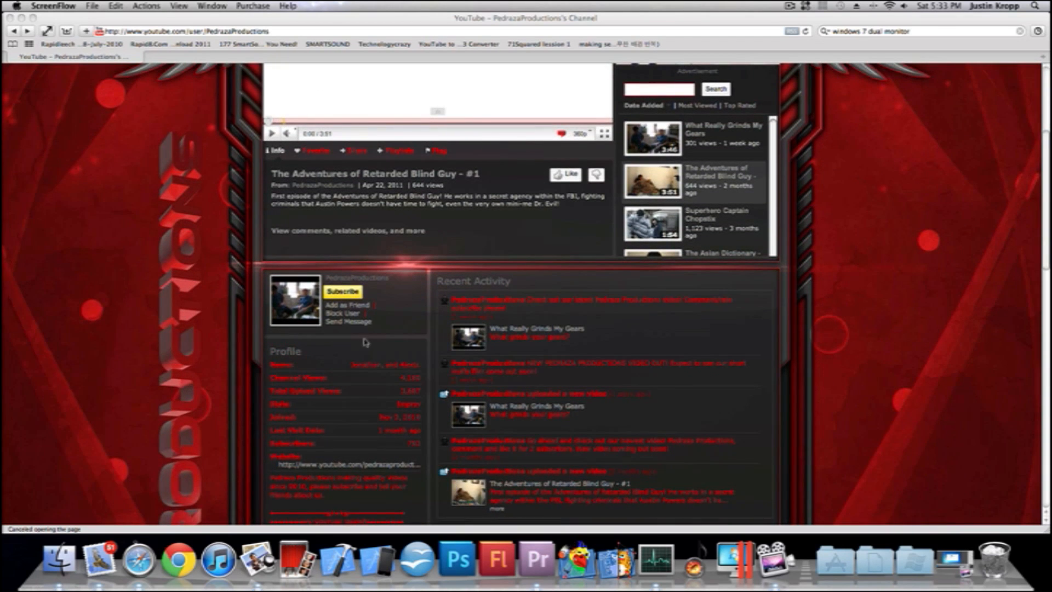